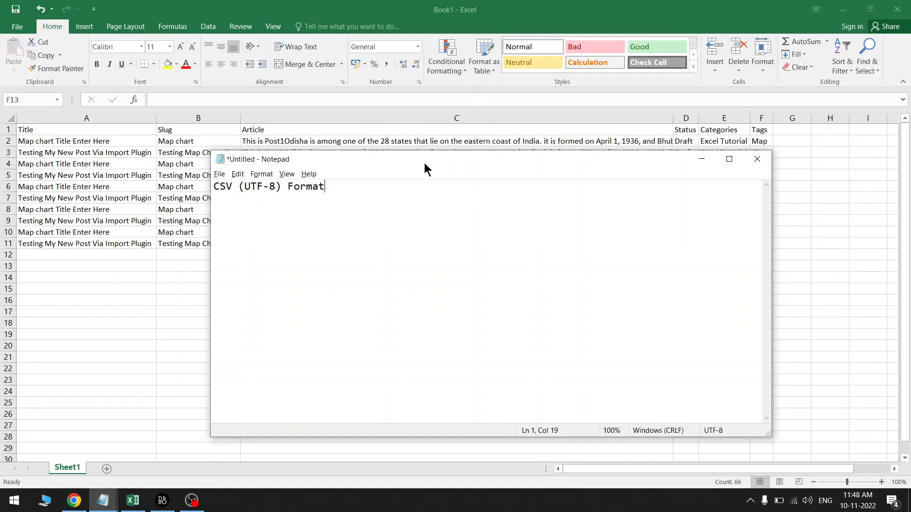
Step: Move the Notepad window aside and highlight 'CSV' and 'UTF-8' in the format note
drag(424, 158, 616, 258)
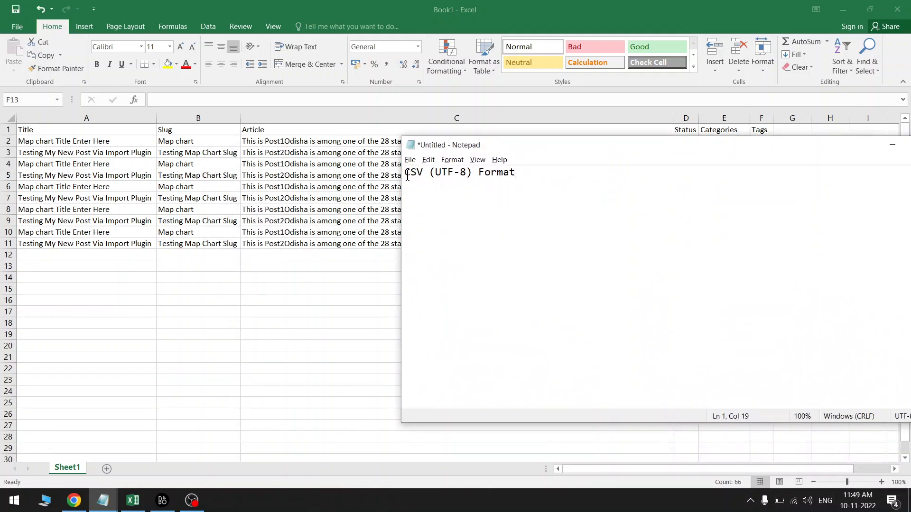
double_click(413, 172)
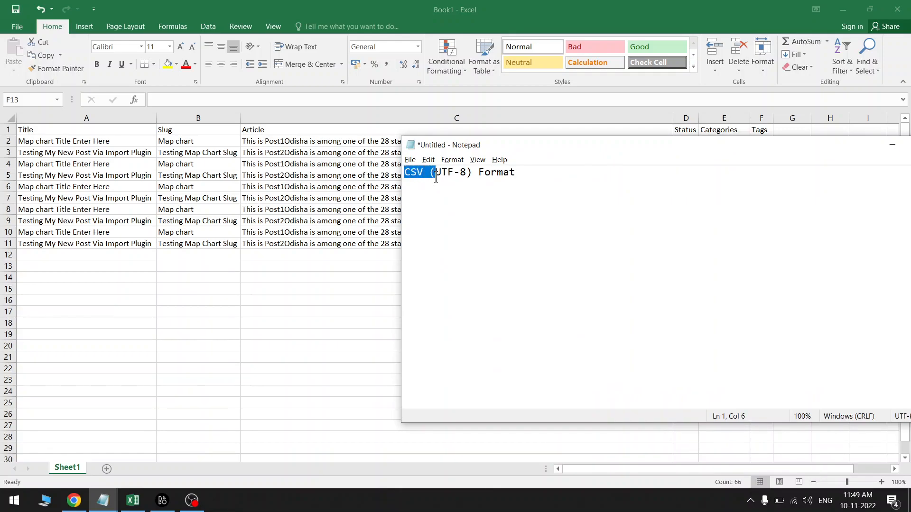
drag(433, 172, 465, 171)
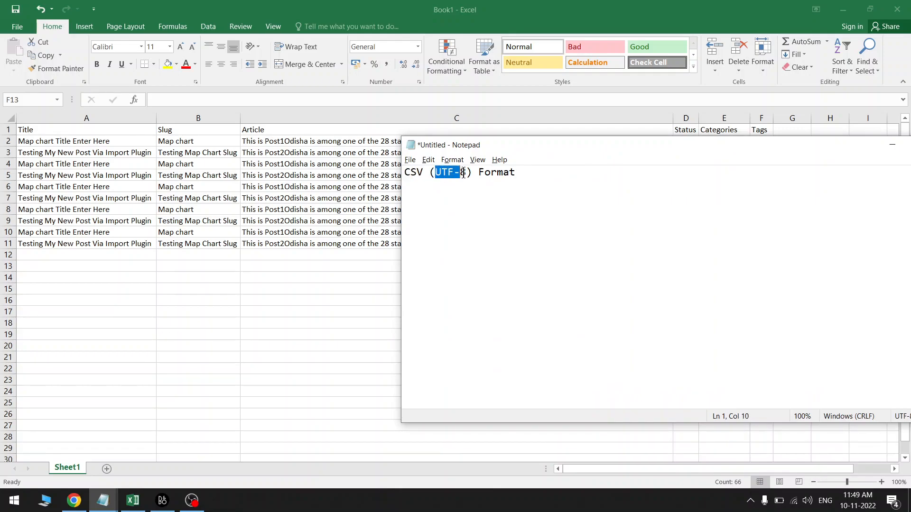
Step: Switch back to the Excel sheet and review the ten rows of post data
drag(462, 172, 516, 172)
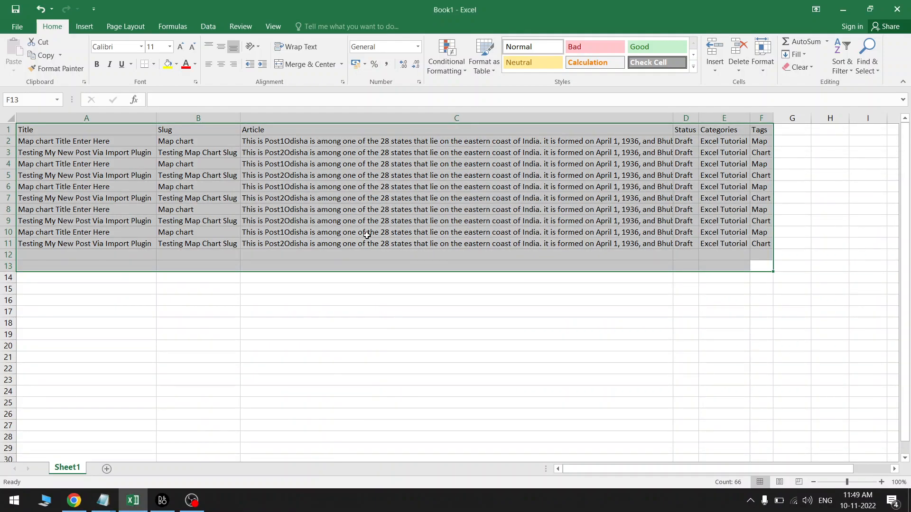
click(457, 265)
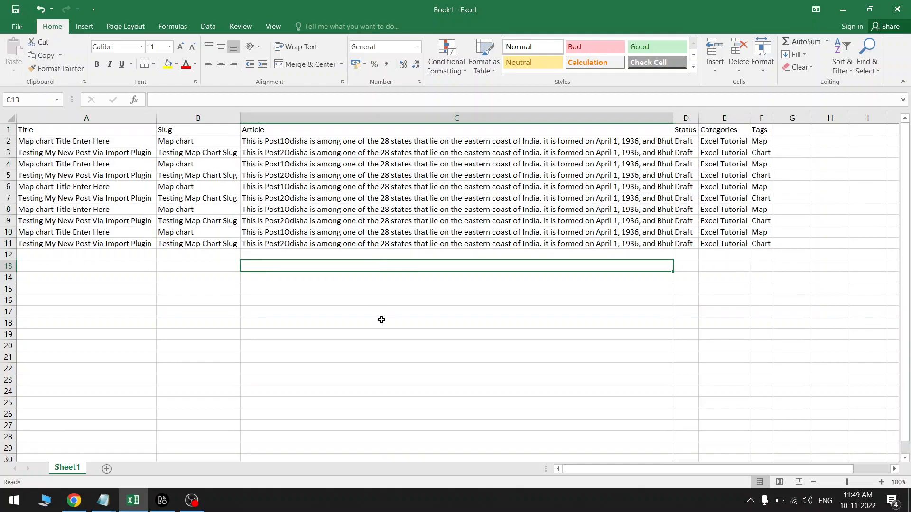
mouse_move(731, 328)
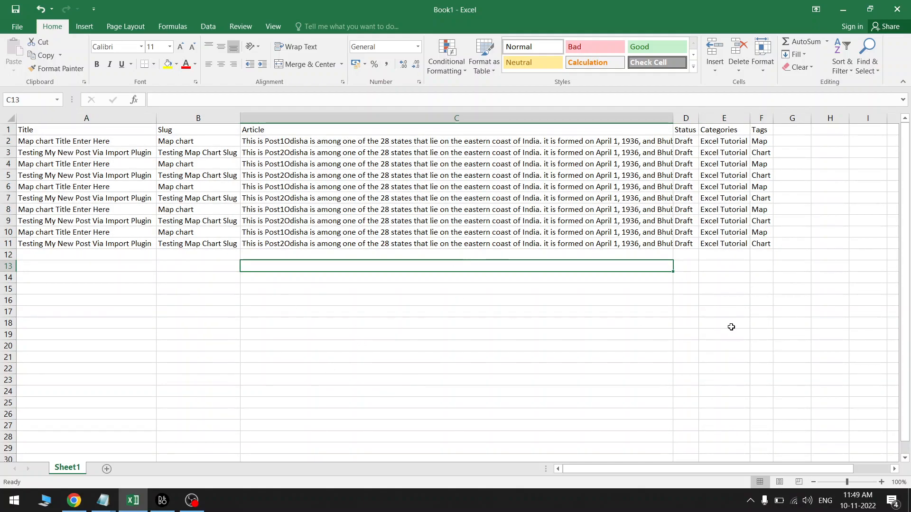
key(Up)
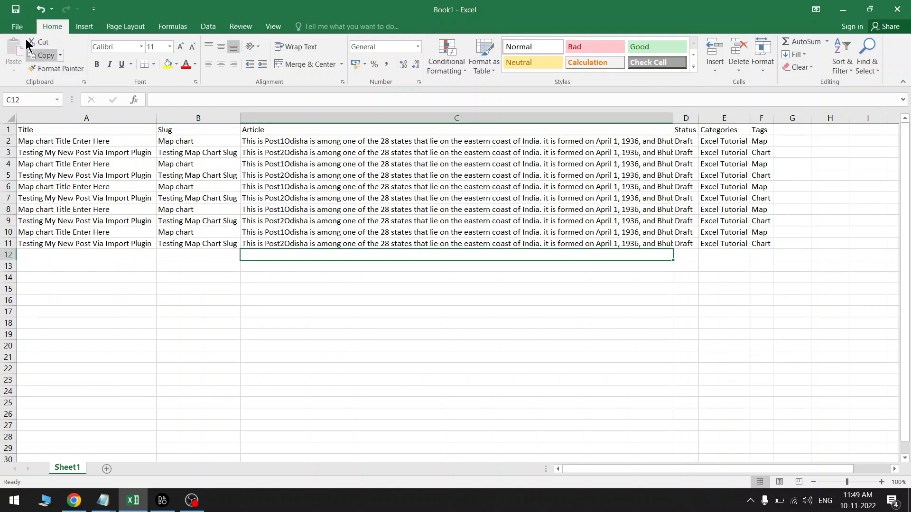
Step: Start Save As to the Desktop with file name 'Testing File' and show the file type list
click(17, 27)
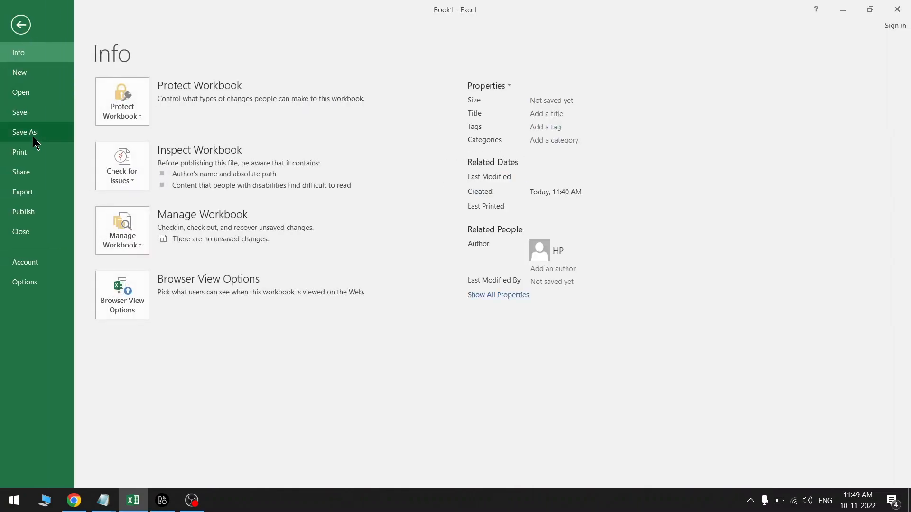
click(25, 132)
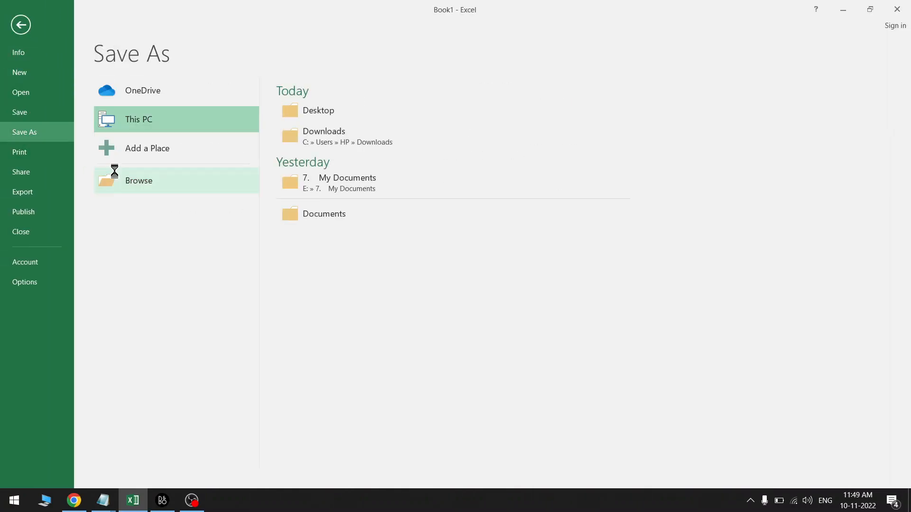
click(139, 180)
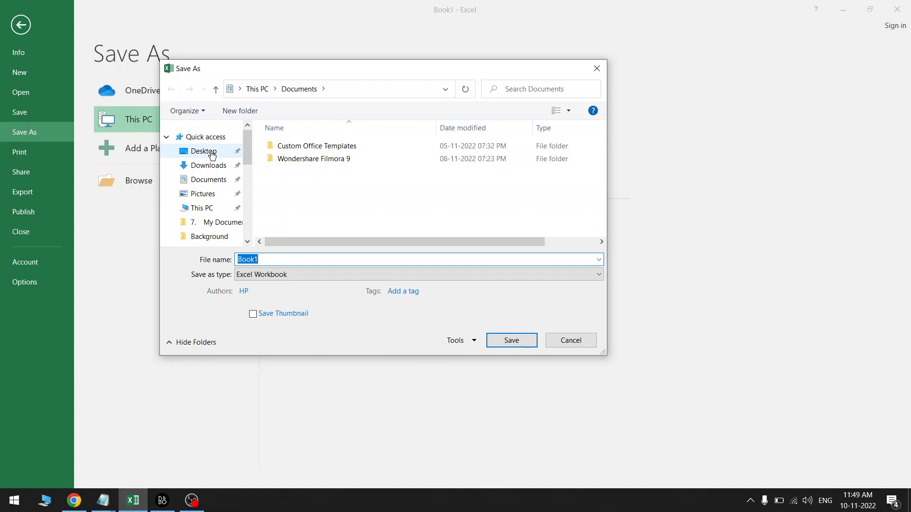
click(203, 151)
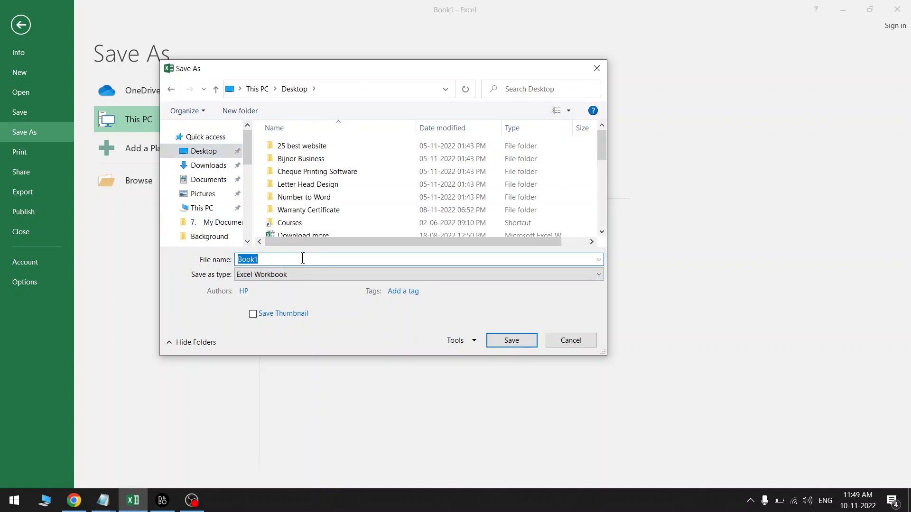
text(Testing File)
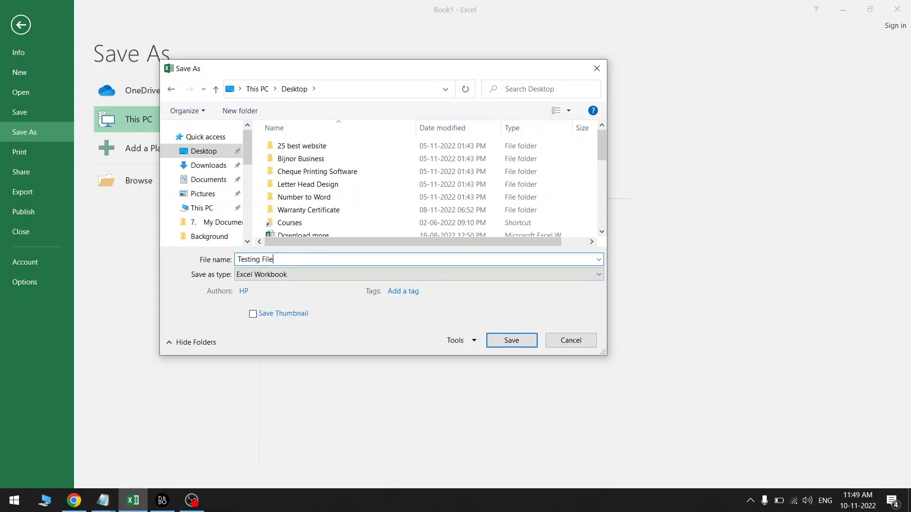
click(415, 275)
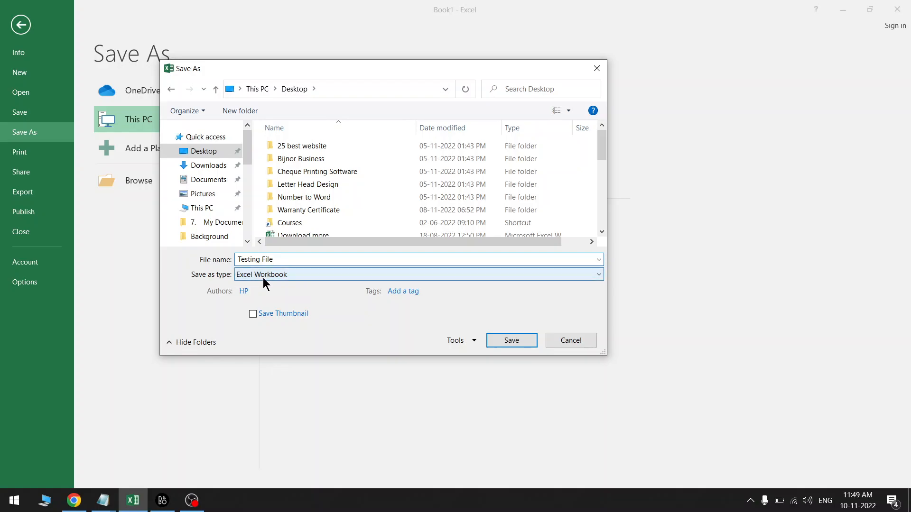
mouse_move(318, 283)
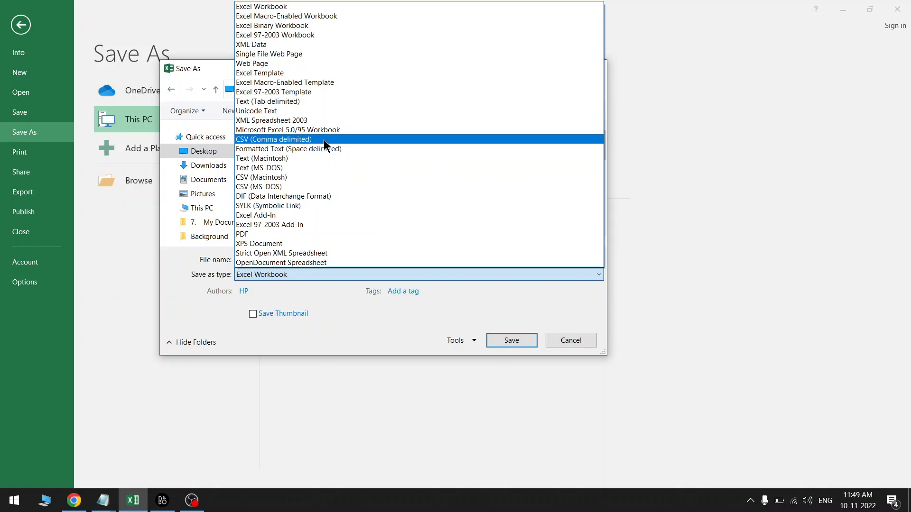
Step: Choose CSV (Comma delimited) as the save type and bring up the Tools options
click(274, 139)
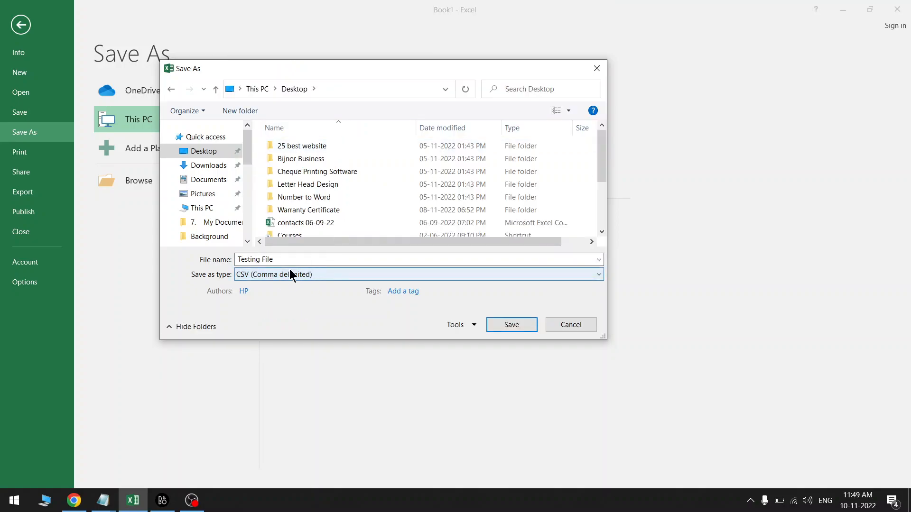
click(276, 292)
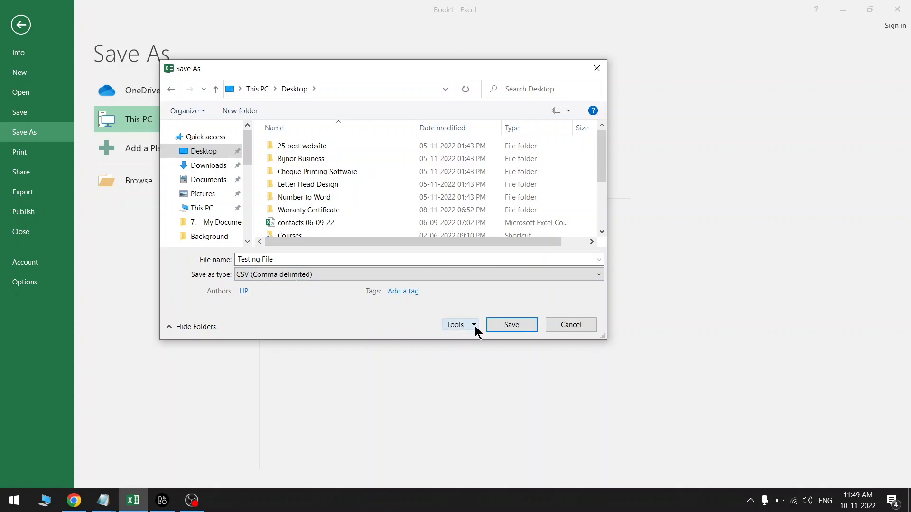
click(457, 325)
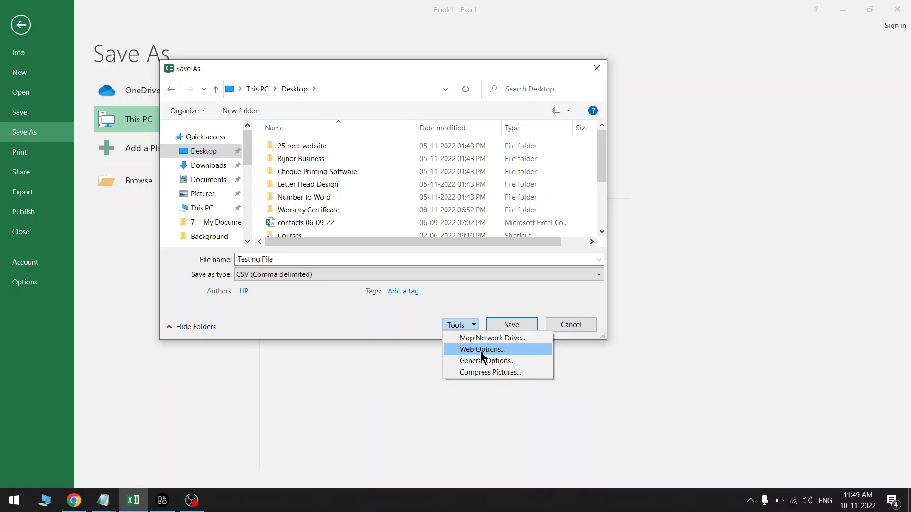
Step: In Web Options Encoding, set the document to save as Unicode (UTF-8) and confirm
click(481, 349)
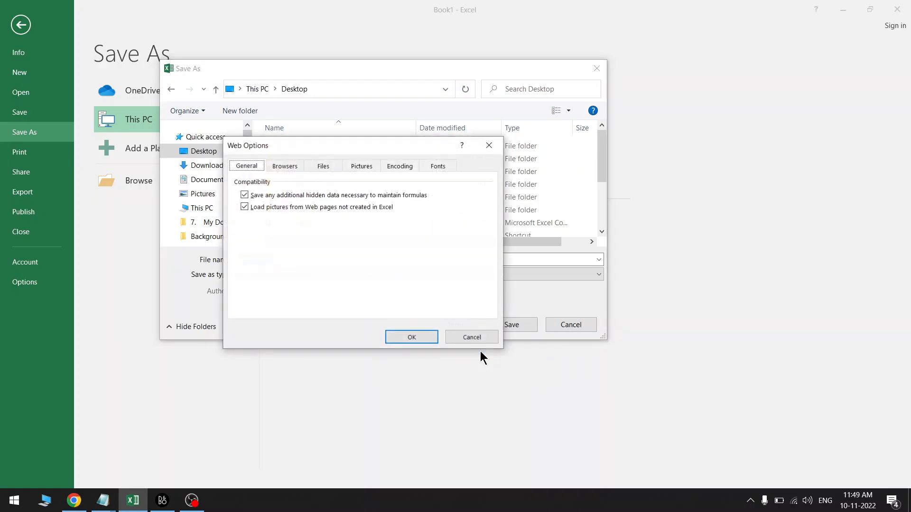
click(360, 165)
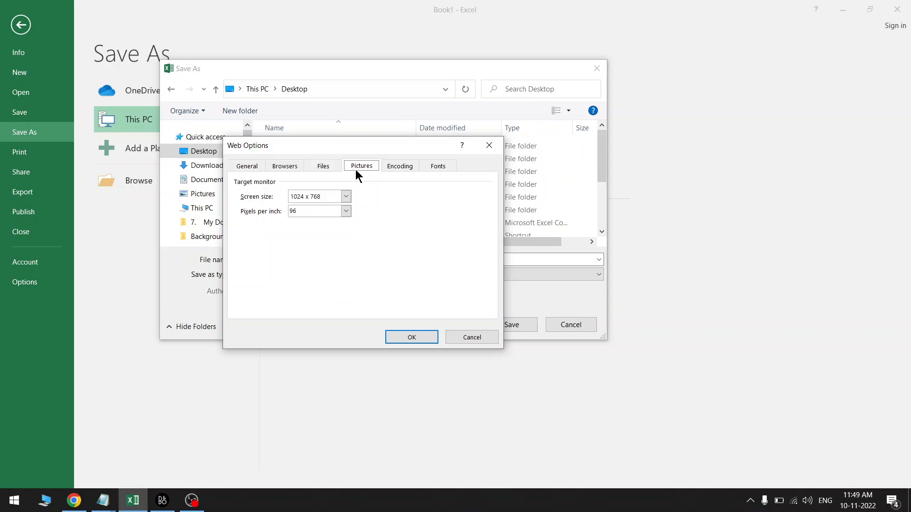
click(400, 165)
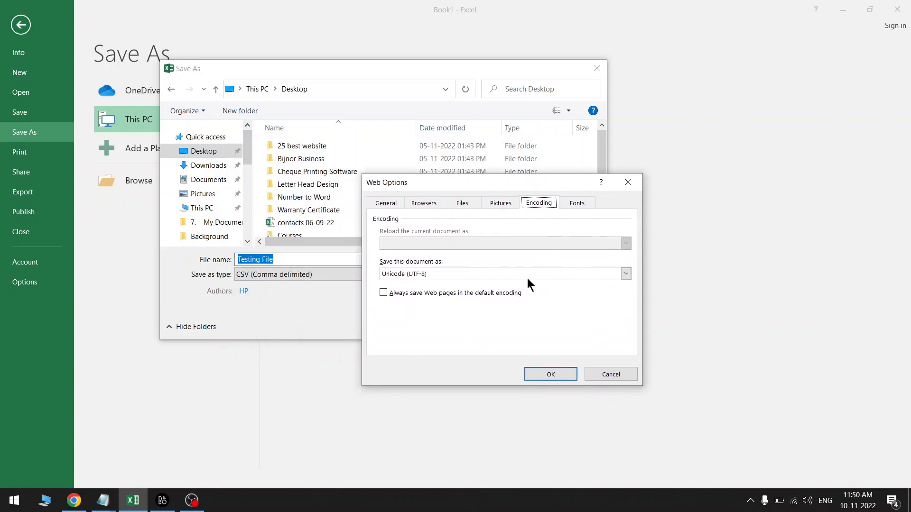
click(626, 273)
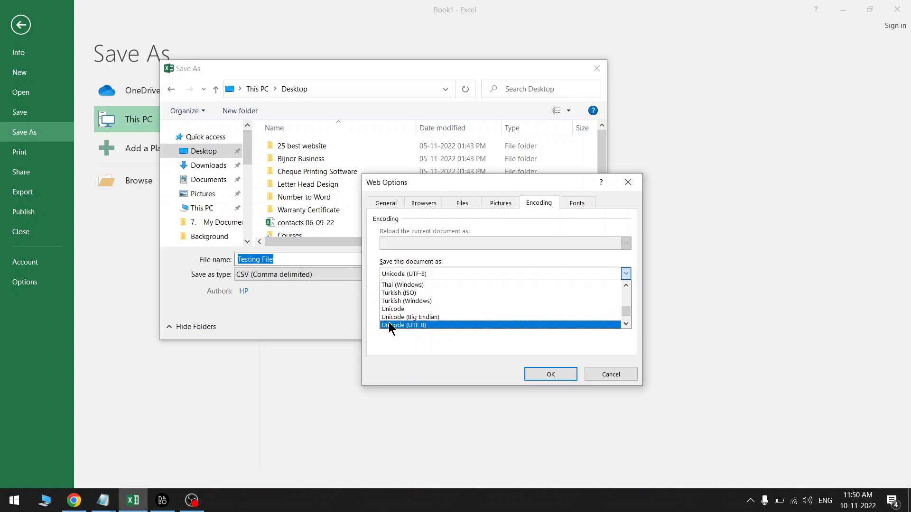
mouse_move(446, 329)
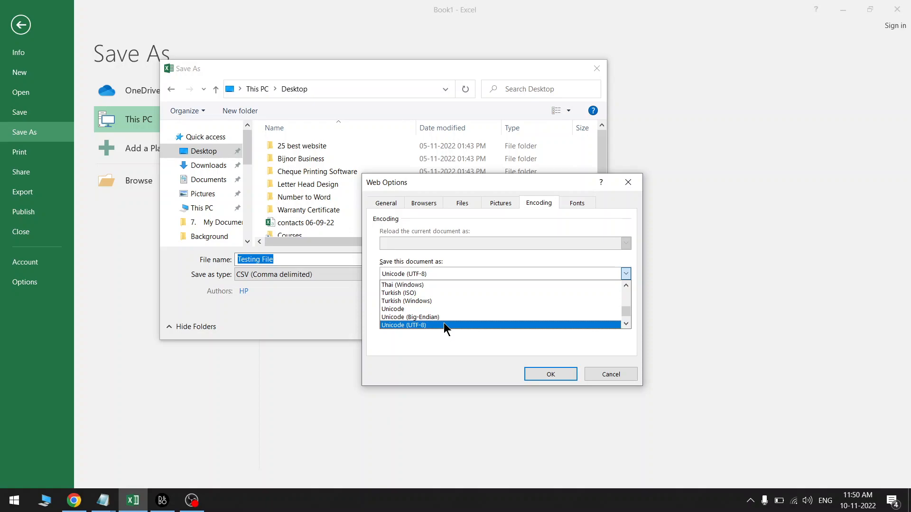
click(410, 325)
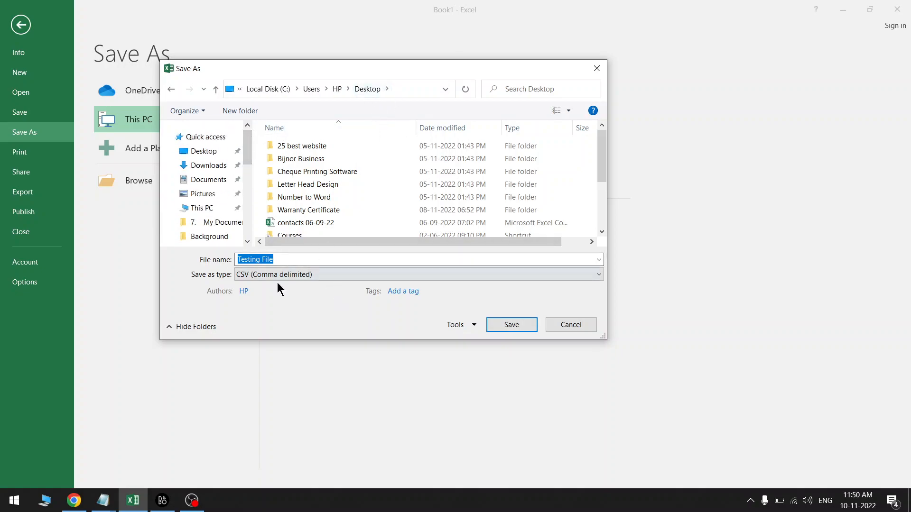
Step: Save the workbook as 'Testing File' CSV on the Desktop, keeping the CSV format at the warning
click(308, 259)
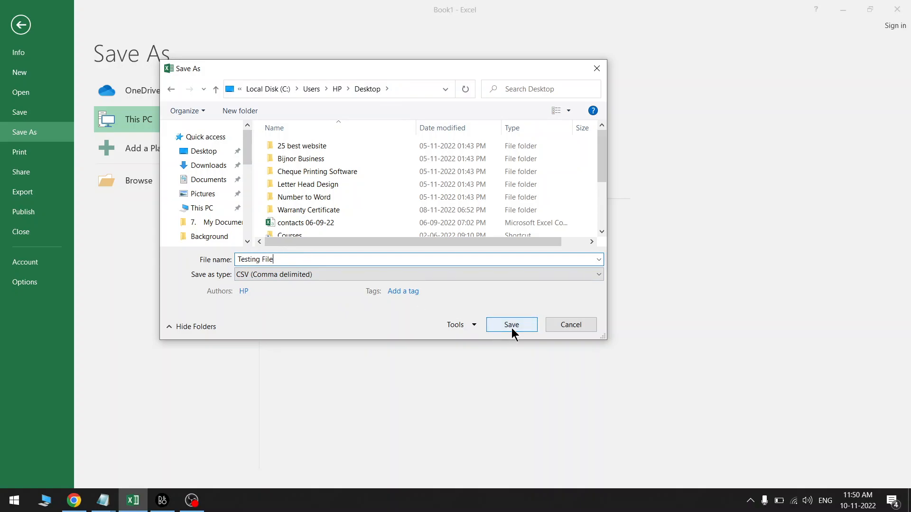
click(510, 325)
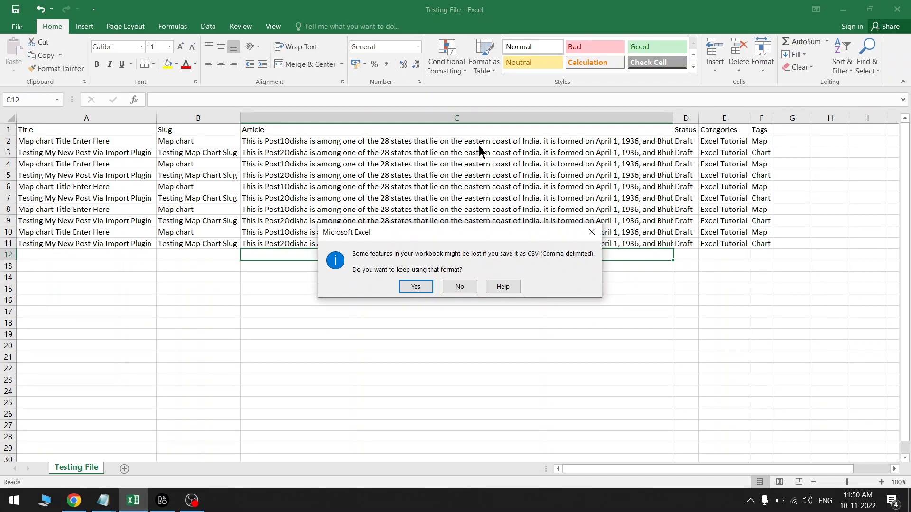
click(415, 286)
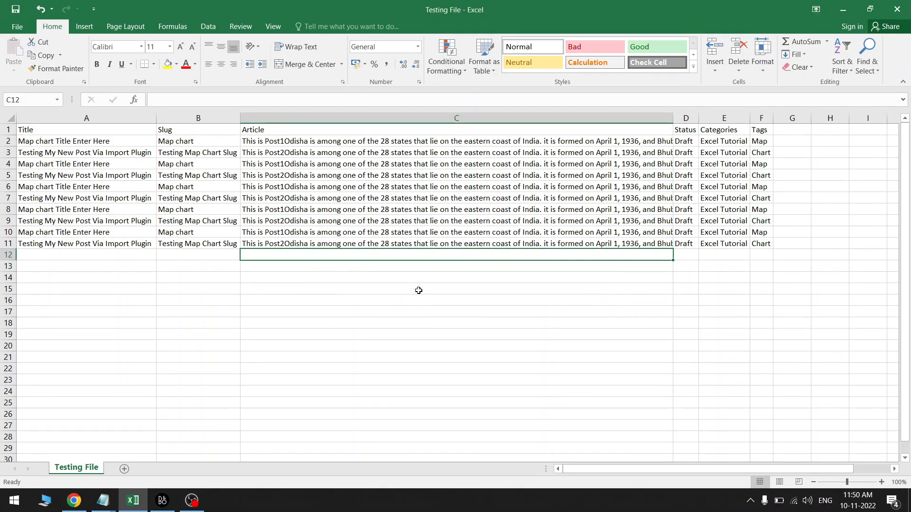
mouse_move(384, 287)
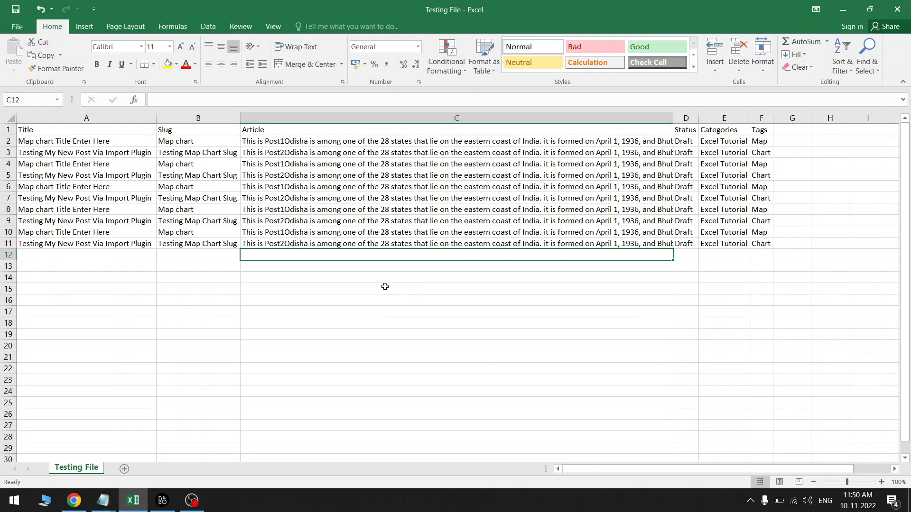
click(457, 278)
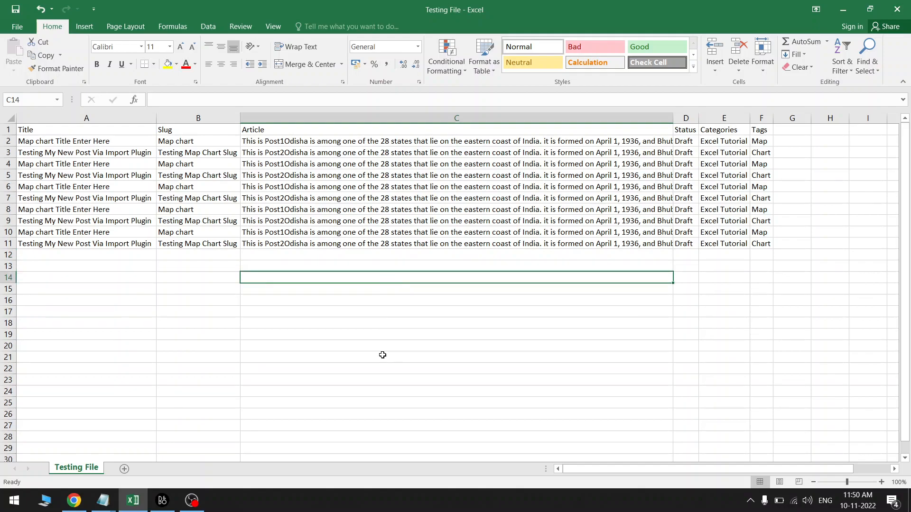
Step: Close Excel with Don't Save, leaving the Desktop and notes visible
click(898, 10)
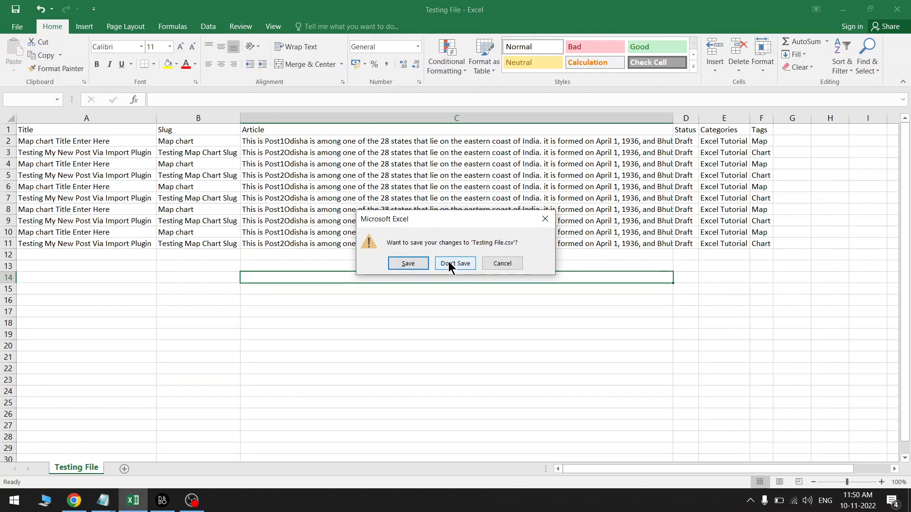
click(455, 263)
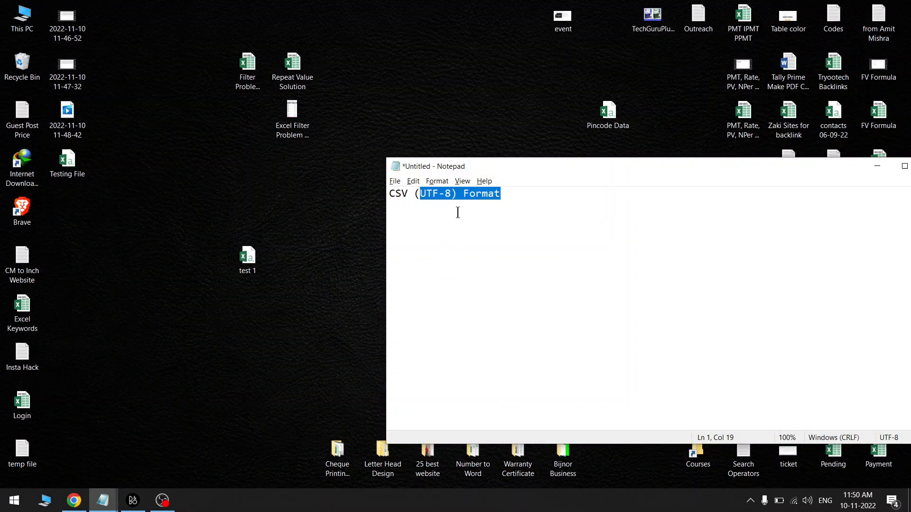
click(103, 500)
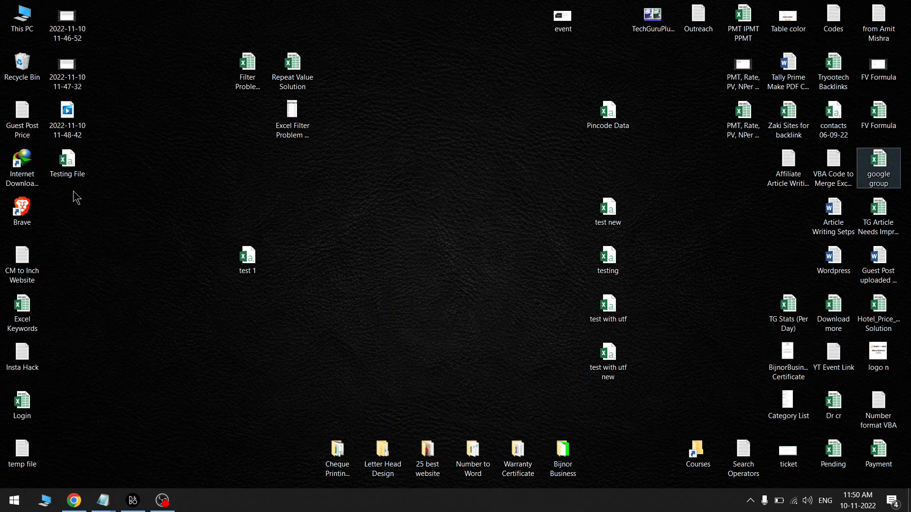
Step: Drag the Testing File icon from the left column to open space near the top-left
drag(66, 159, 202, 210)
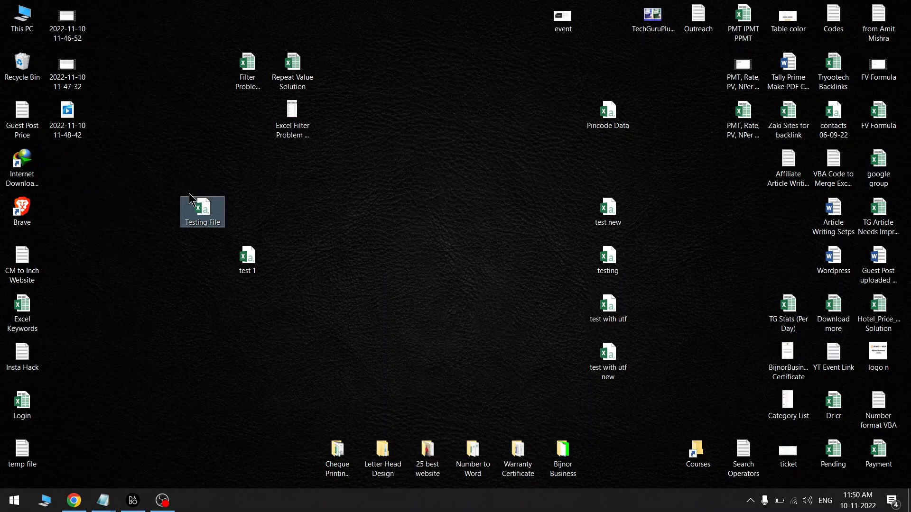
mouse_move(203, 212)
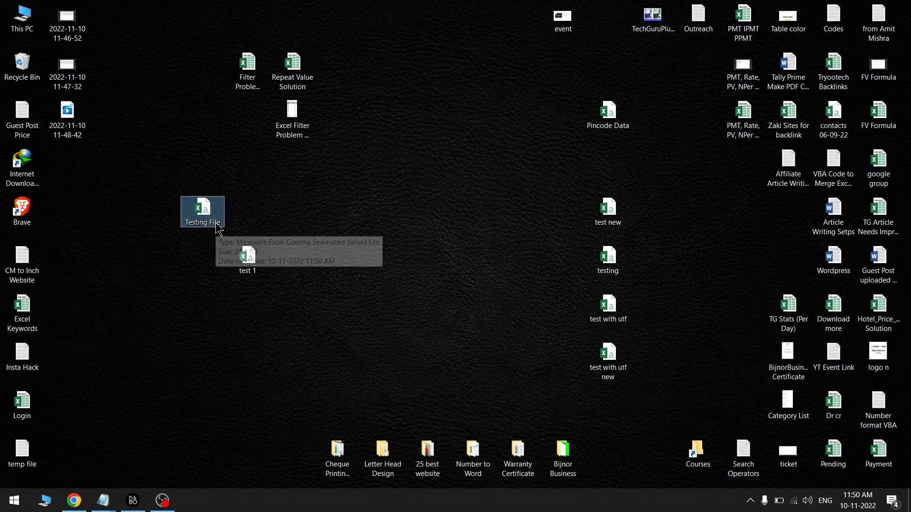
drag(202, 212, 157, 163)
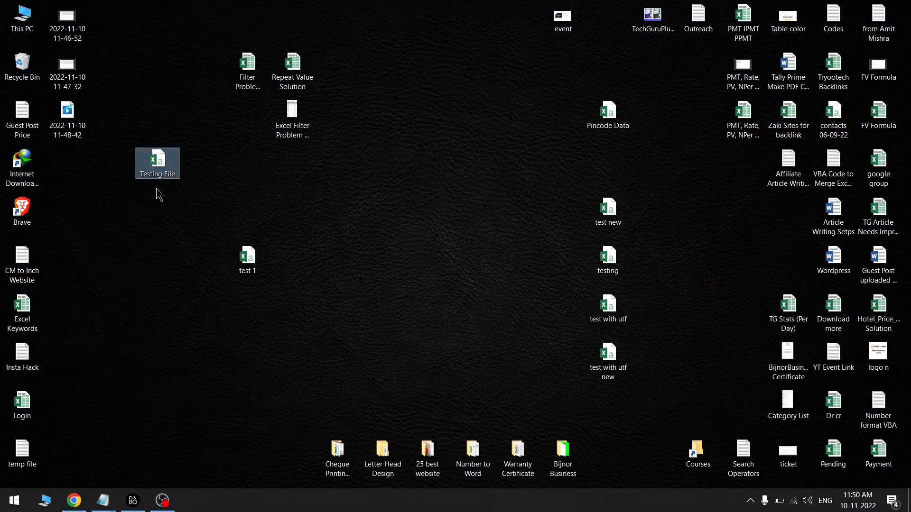
mouse_move(157, 163)
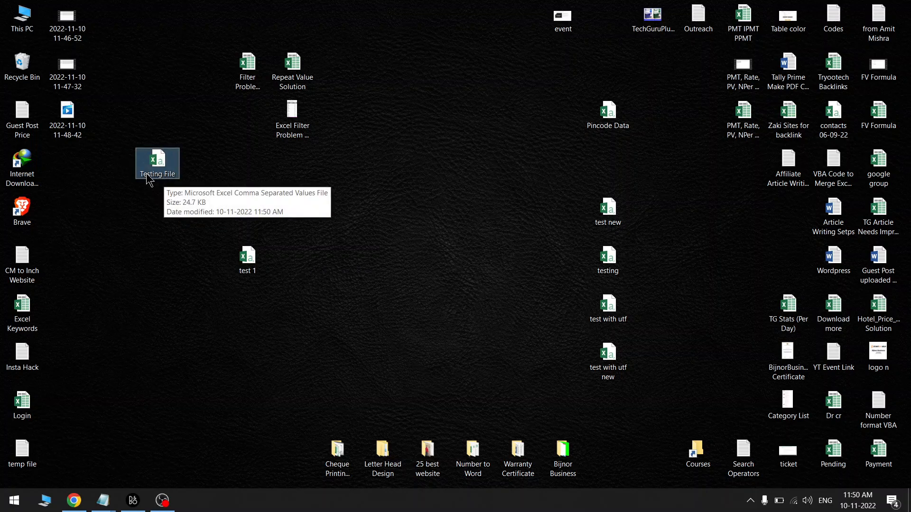
right_click(157, 162)
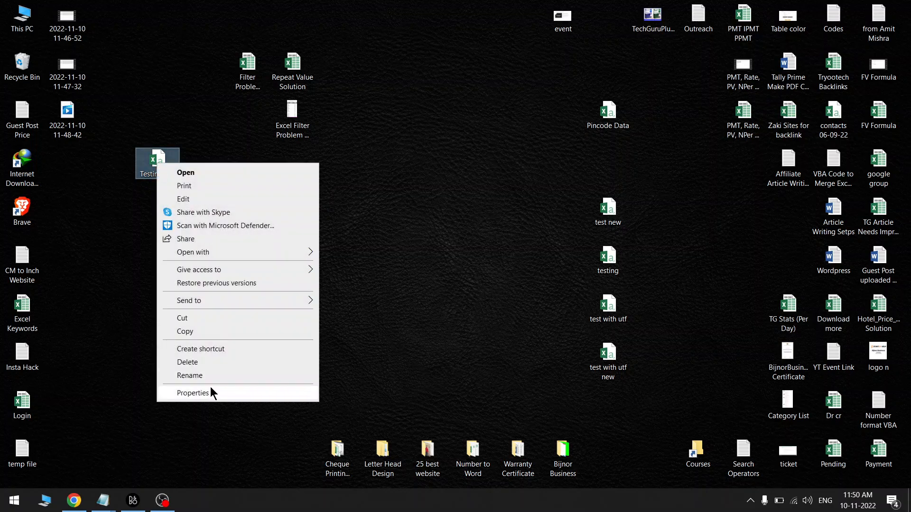
click(193, 393)
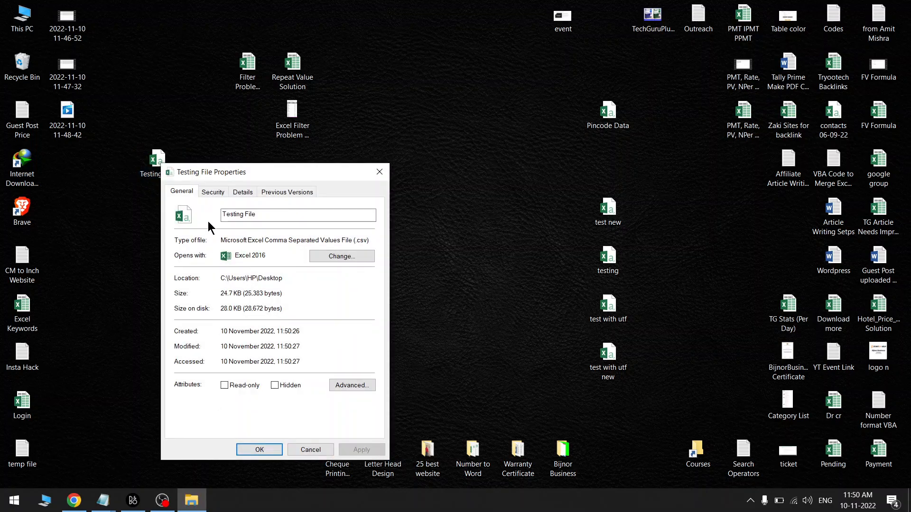
mouse_move(177, 244)
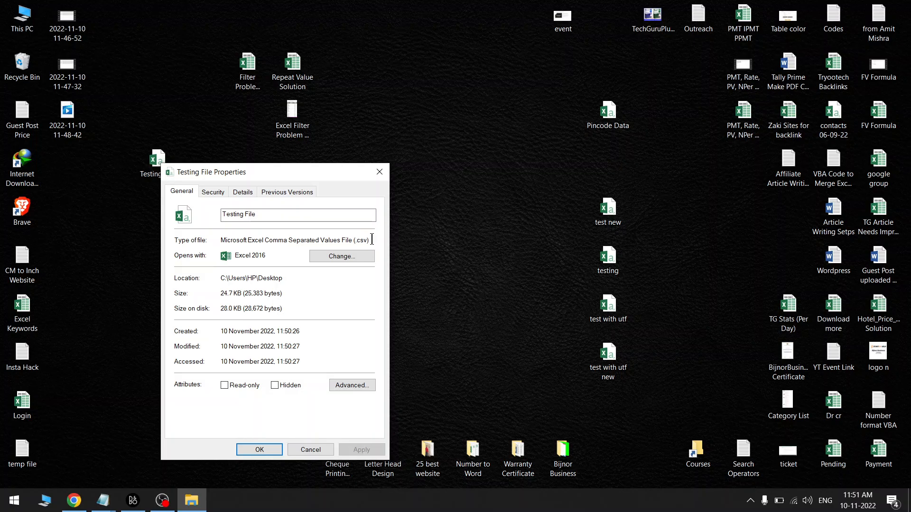
mouse_move(380, 171)
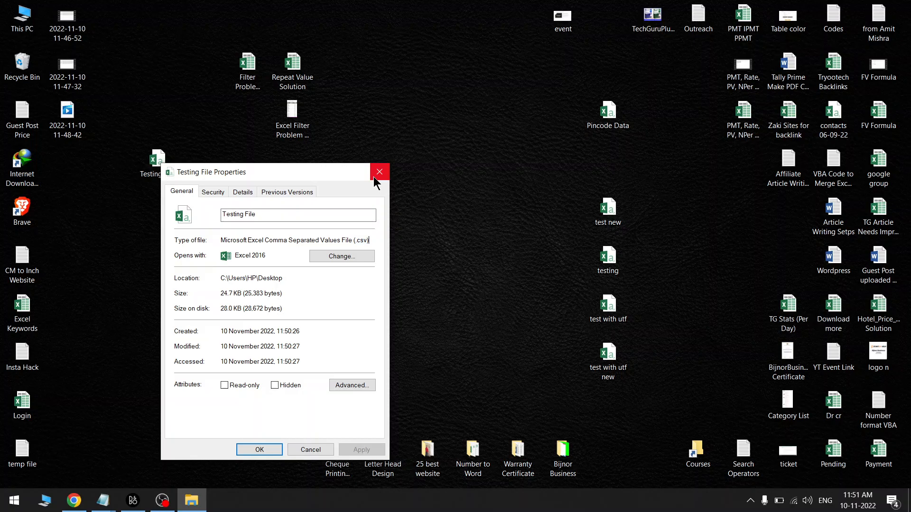
mouse_move(379, 172)
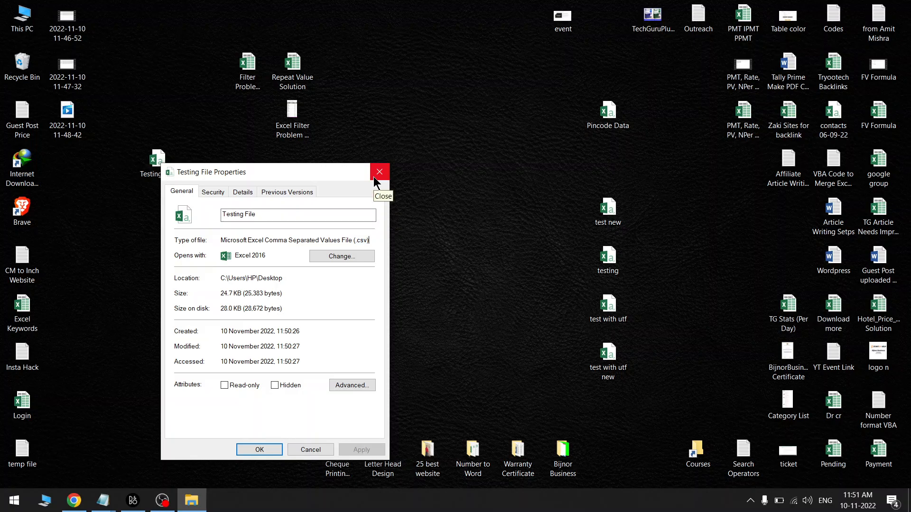
click(379, 171)
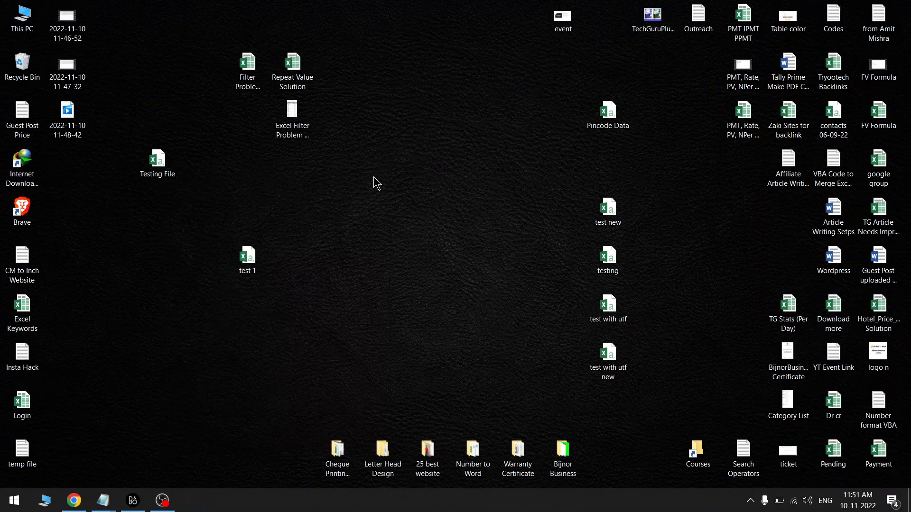
click(157, 159)
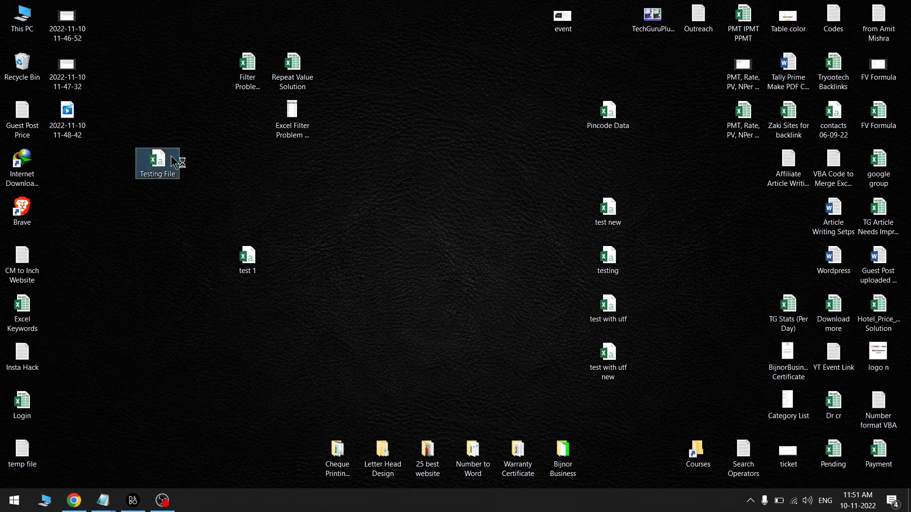
Step: Reopen Testing File from the Desktop in Excel and go to the File Info page
double_click(156, 160)
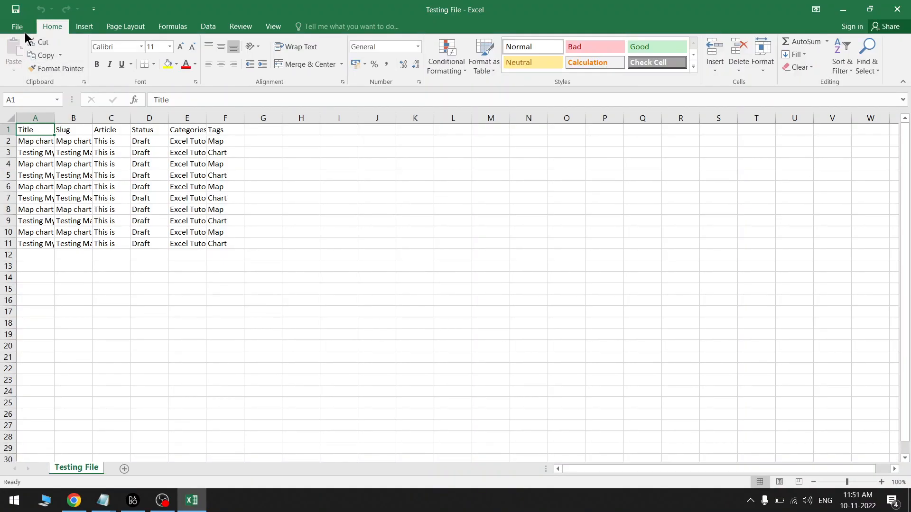
click(17, 27)
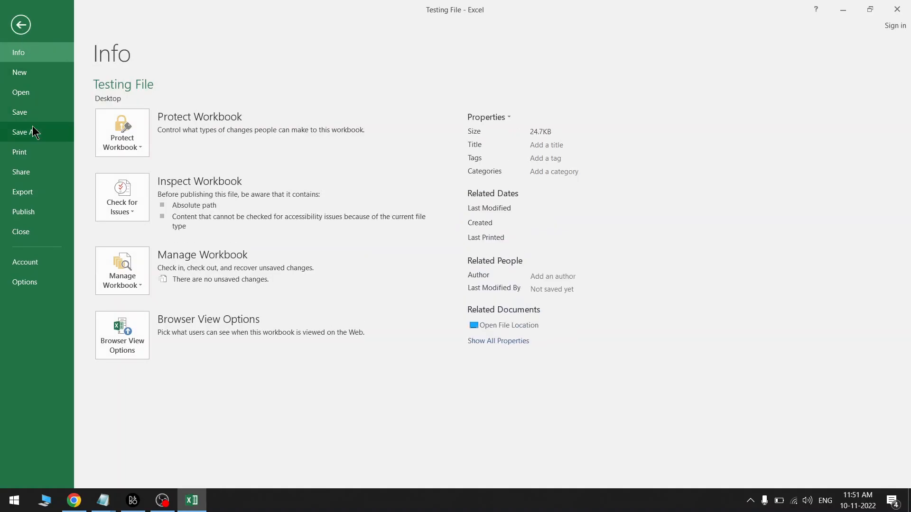
Step: Revisit Save As > Tools > Web Options and check the Encoding still reads Unicode (UTF-8)
click(25, 132)
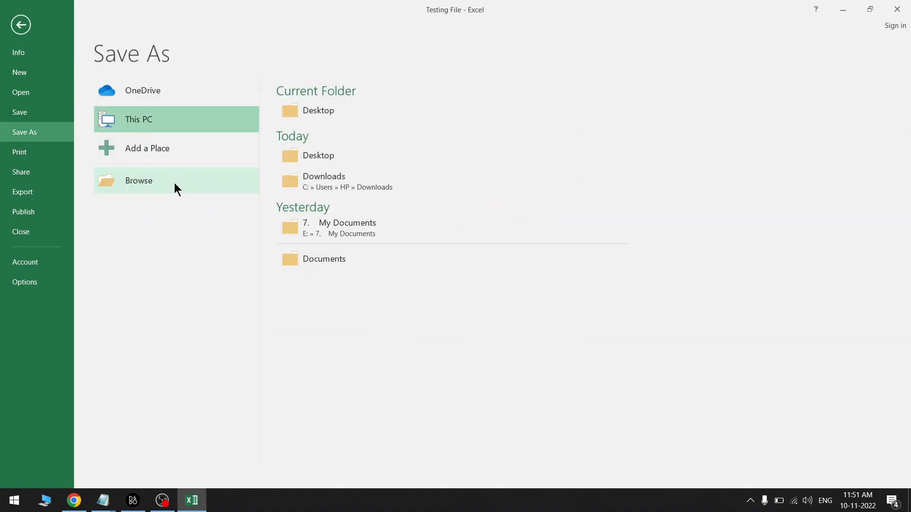
click(139, 180)
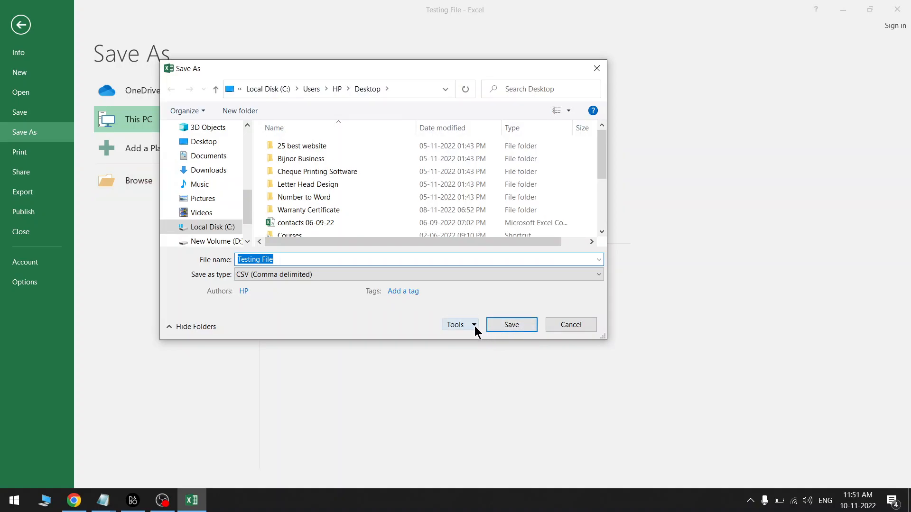
click(459, 324)
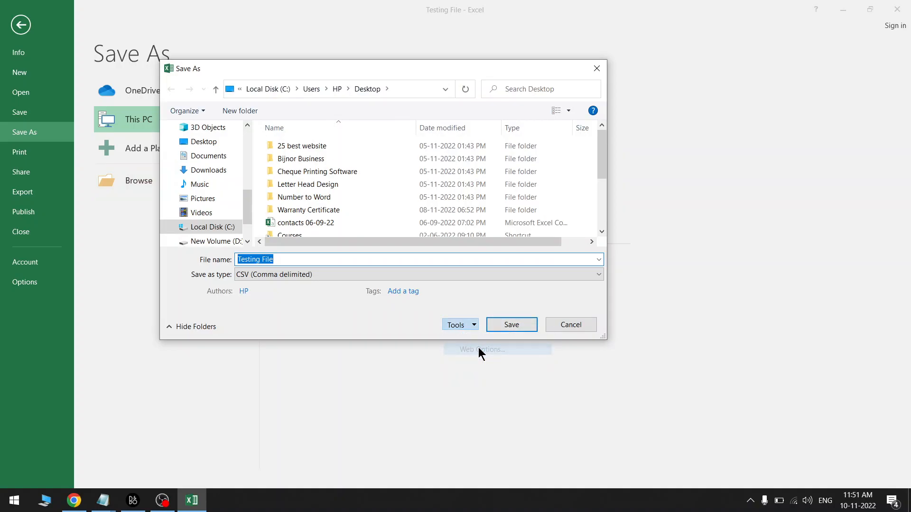
click(481, 349)
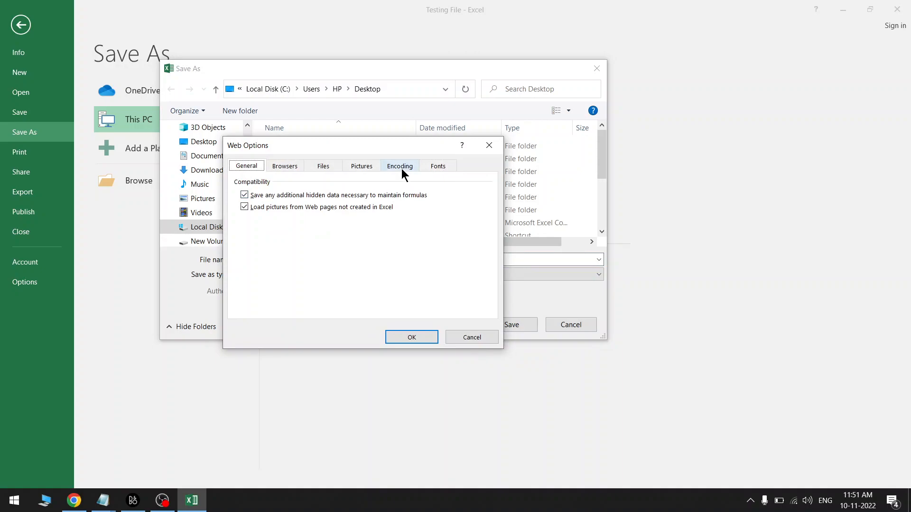
click(399, 166)
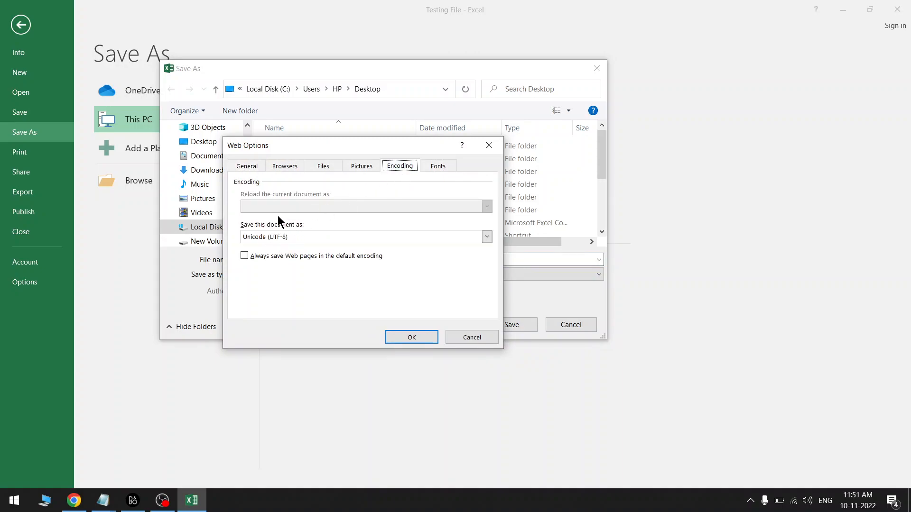
mouse_move(252, 219)
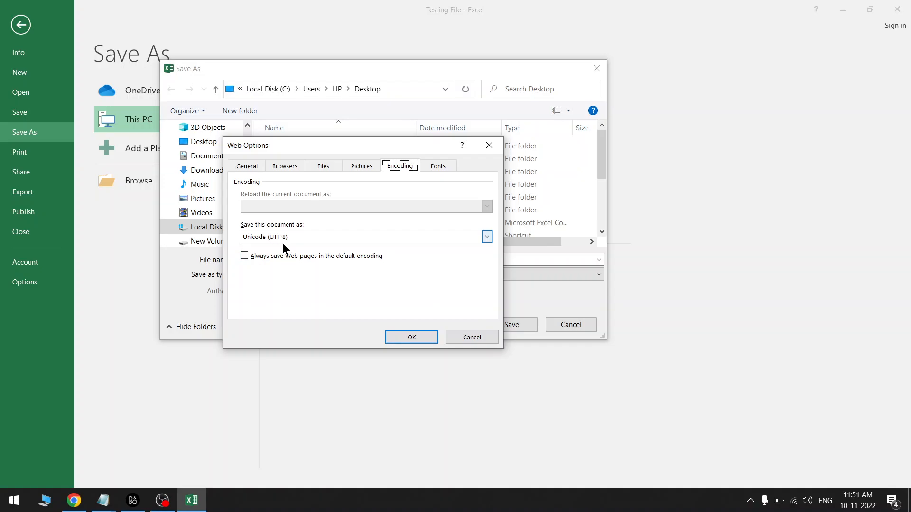
Step: Confirm the encoding, cancel the Save As dialog and return to the worksheet
click(411, 337)
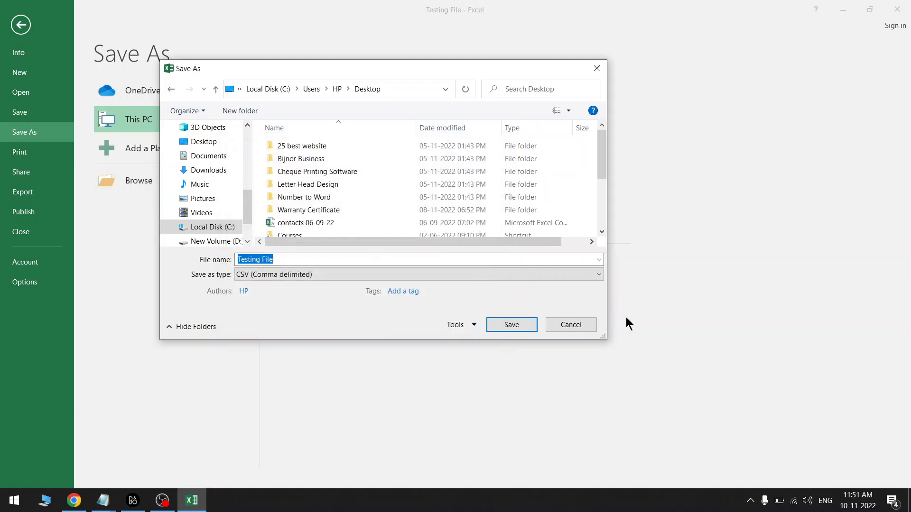
click(570, 324)
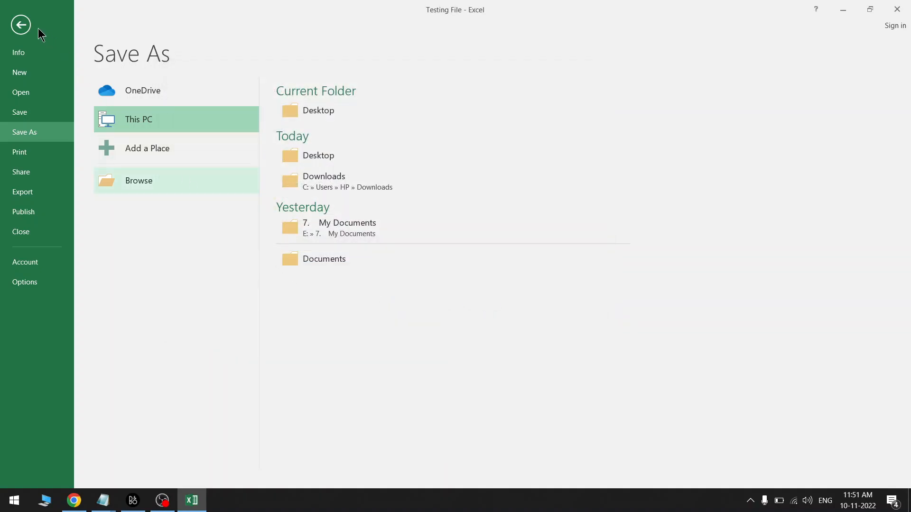
click(20, 24)
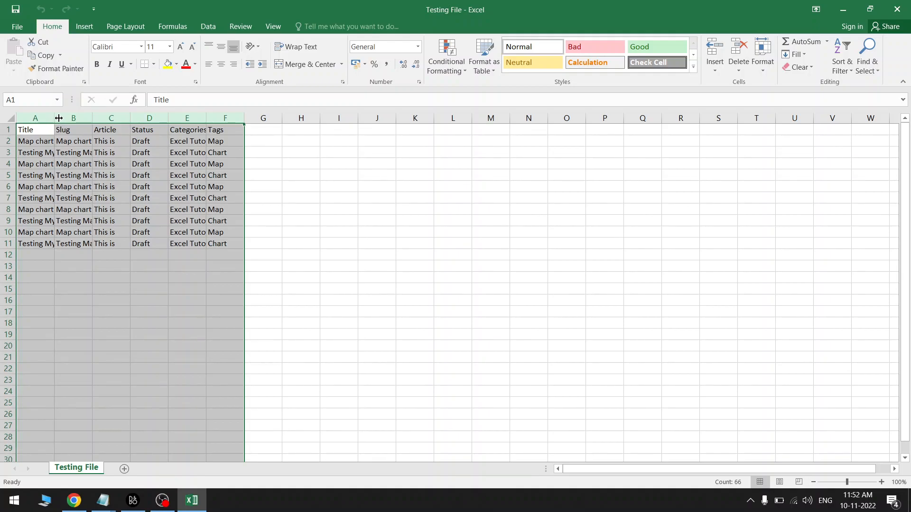
mouse_move(354, 326)
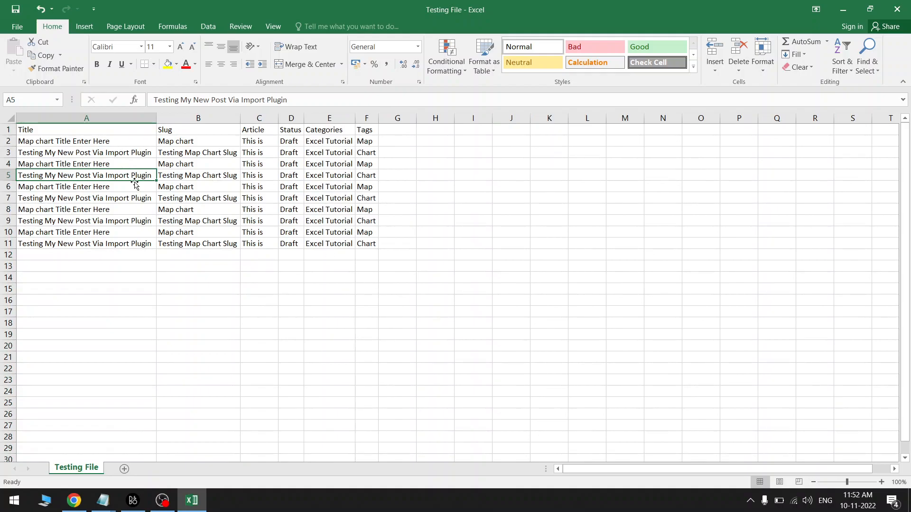
Step: AutoFit columns A to F so every title, slug and category shows in full
click(87, 117)
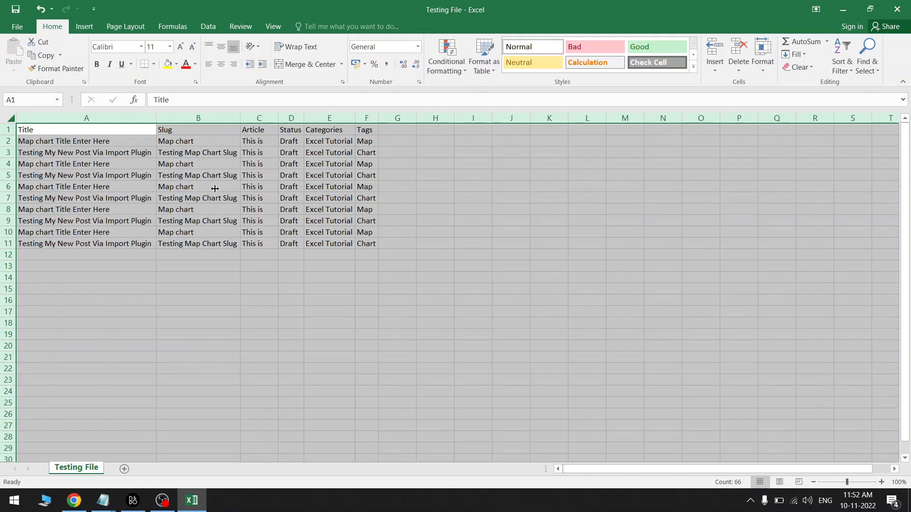
mouse_move(228, 215)
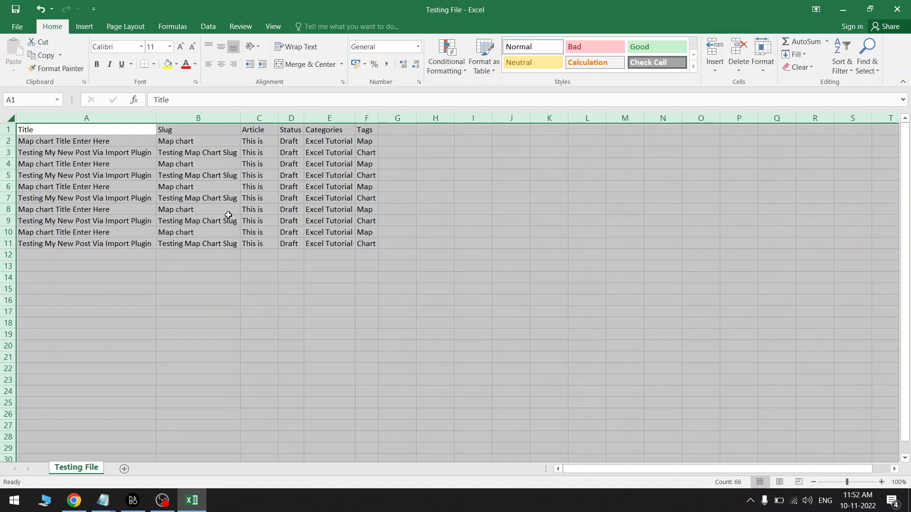
click(199, 187)
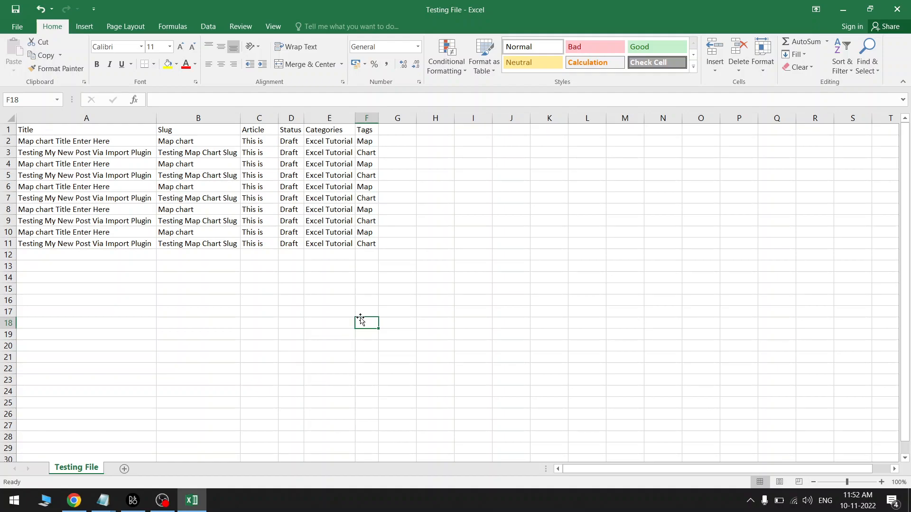
mouse_move(398, 287)
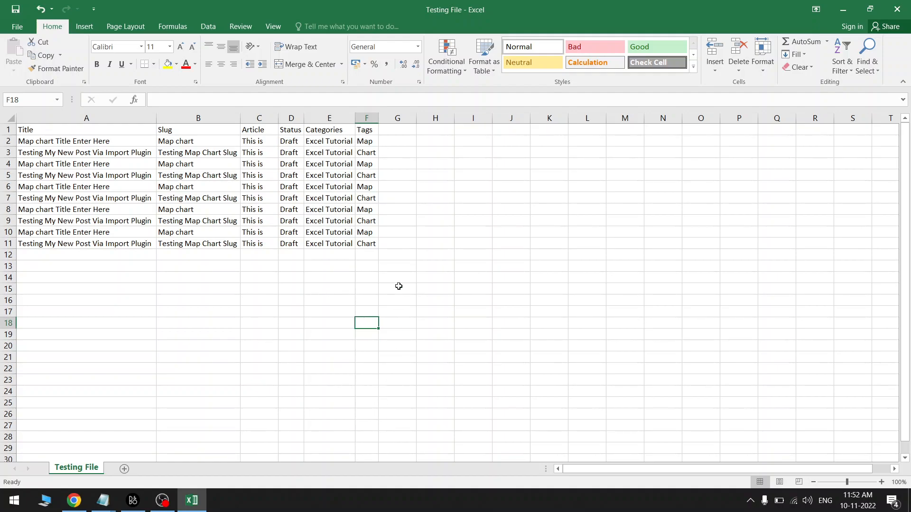
click(398, 288)
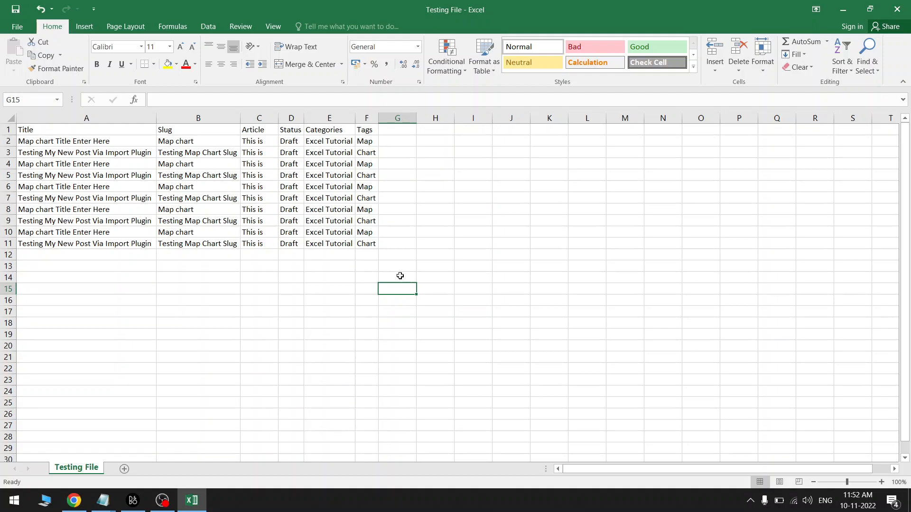
mouse_move(426, 240)
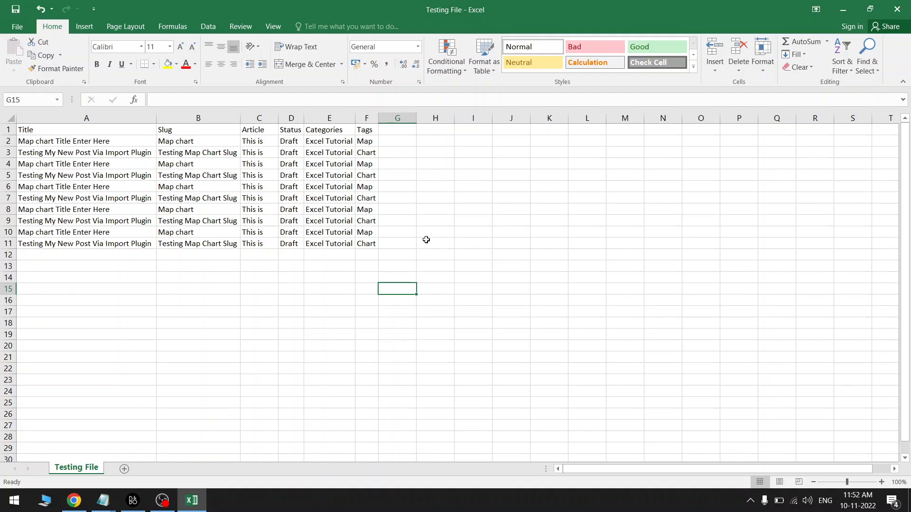